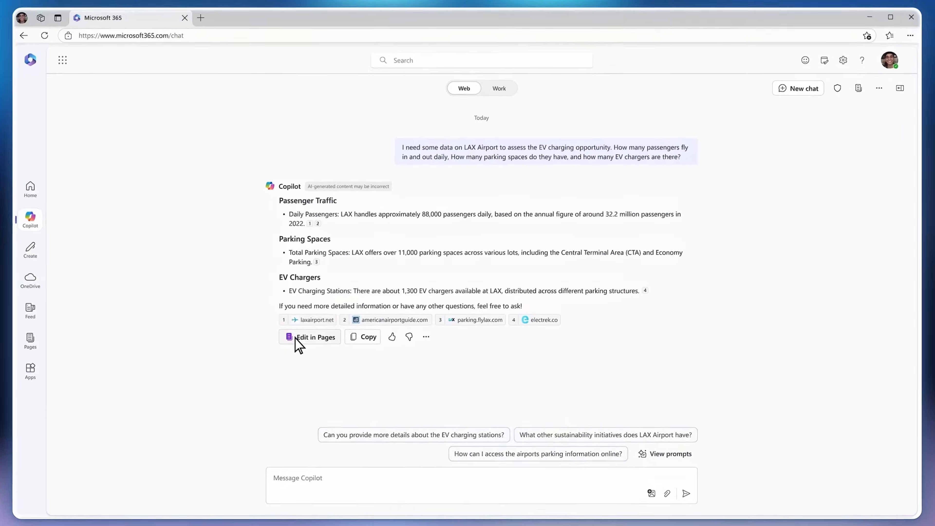
Send the LAX EV charging answer to Pages, then create a Copilot agent from the Product Maintenance documents.
click(315, 337)
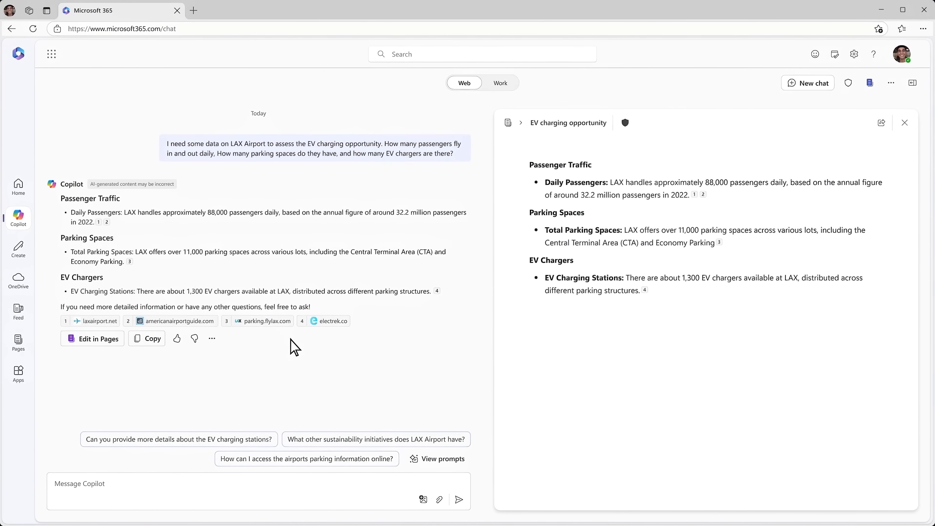
click(500, 83)
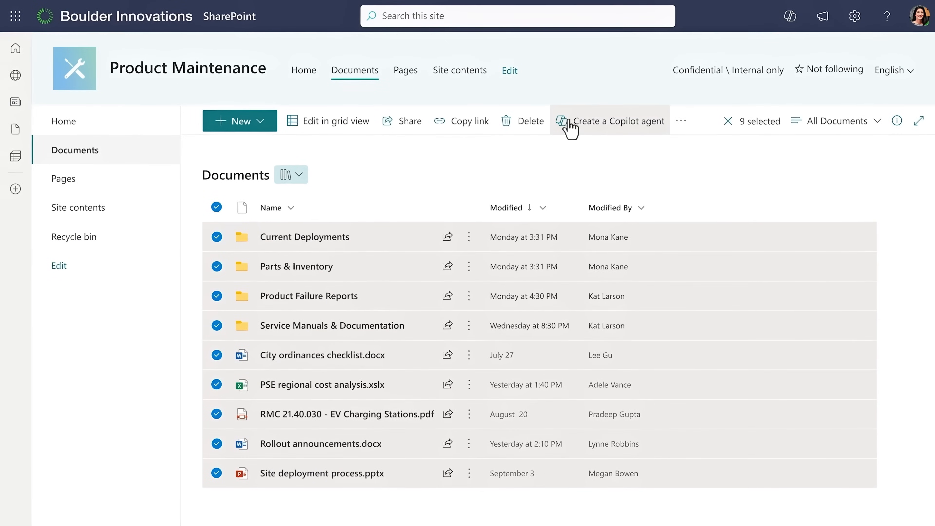
click(606, 121)
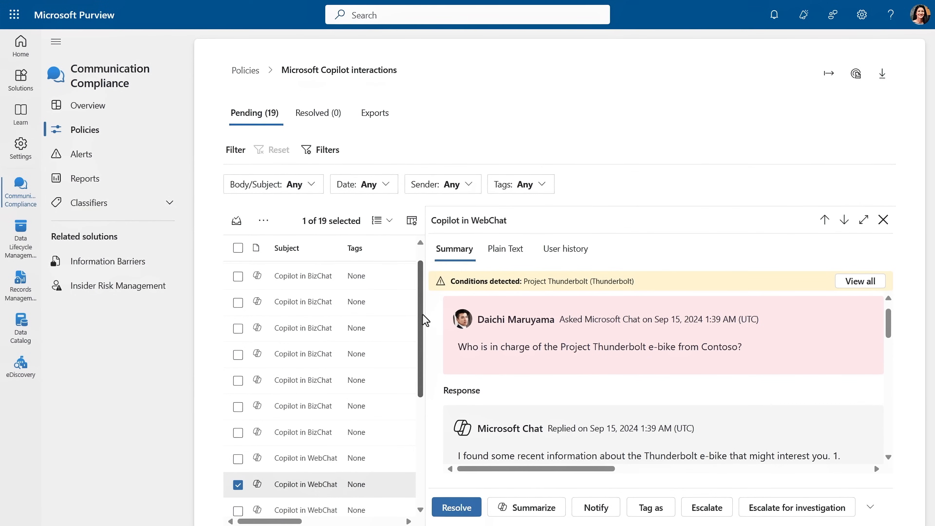
Scroll the pending WebChat interaction to read the Project Thunderbolt summary.
scroll(down, 3)
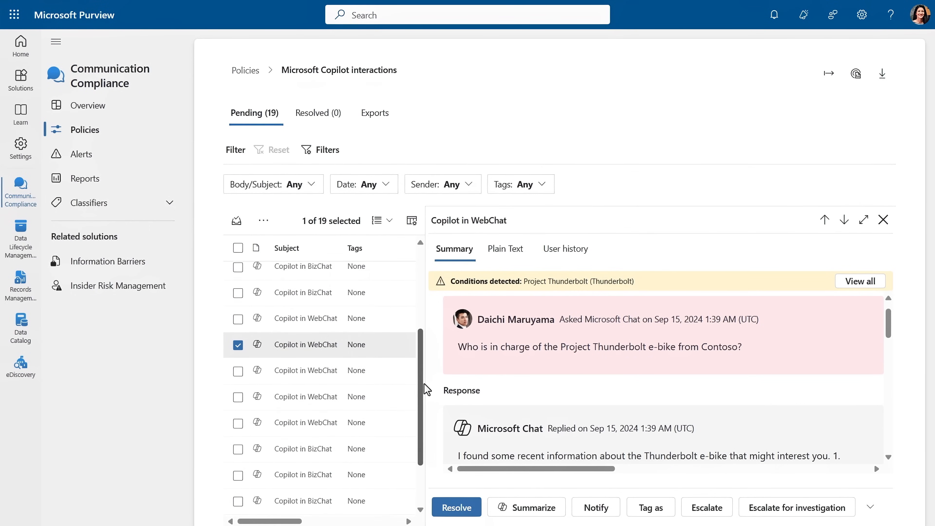